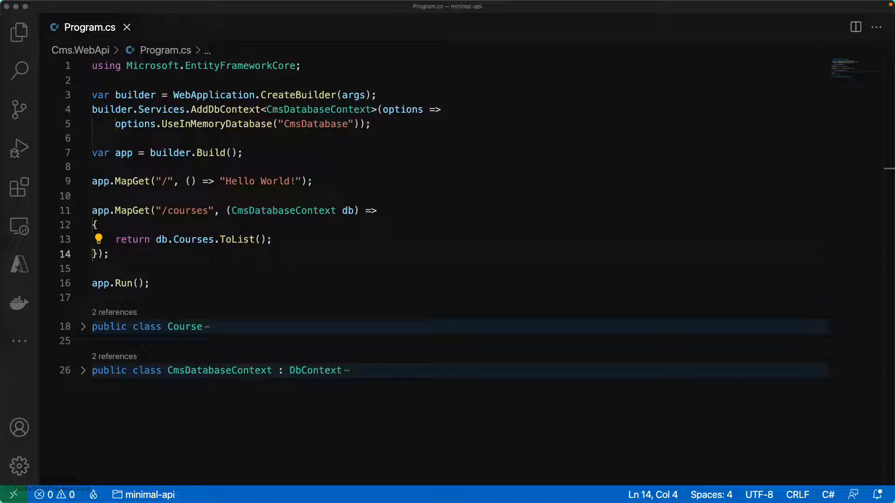
- Above app.Run(), add comments '// int, string', '// IActionResult', '// ActionResult<T>', then a blank line
{"action": "left_click", "coordinate": [148, 269]}
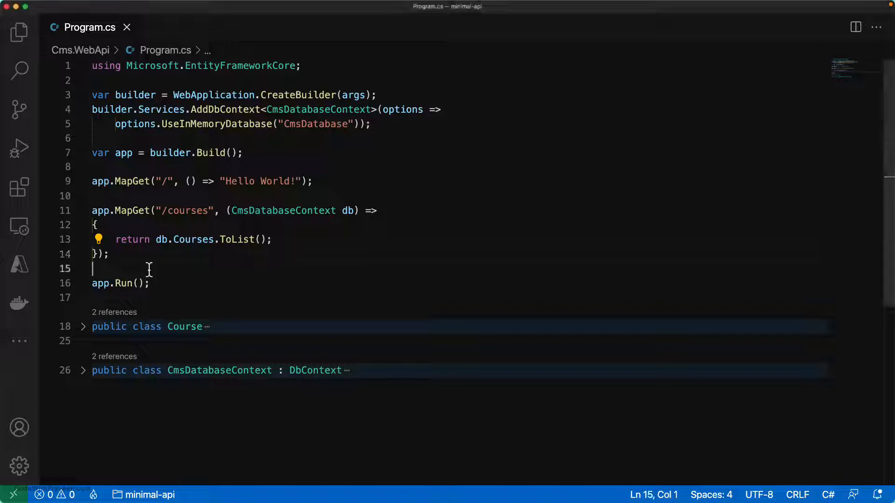
{"action": "type", "text": "// int,"}
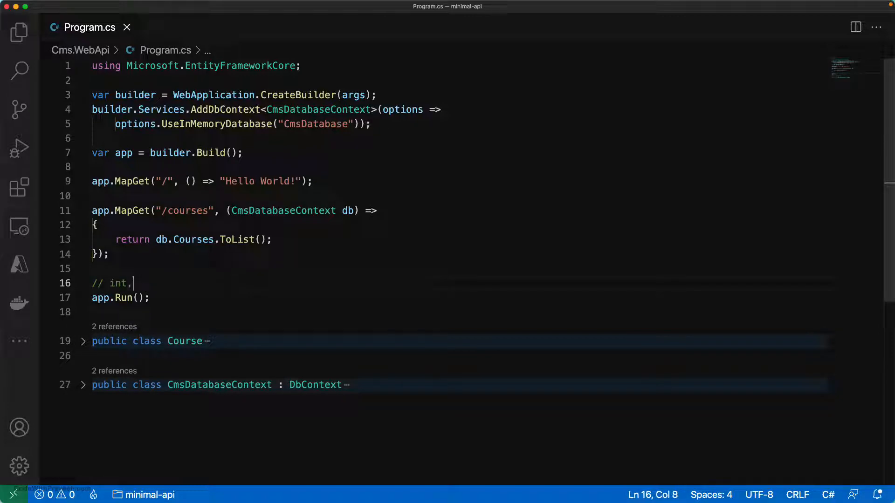
{"action": "type", "text": "stirng,"}
{"action": "type", "text": "//"}
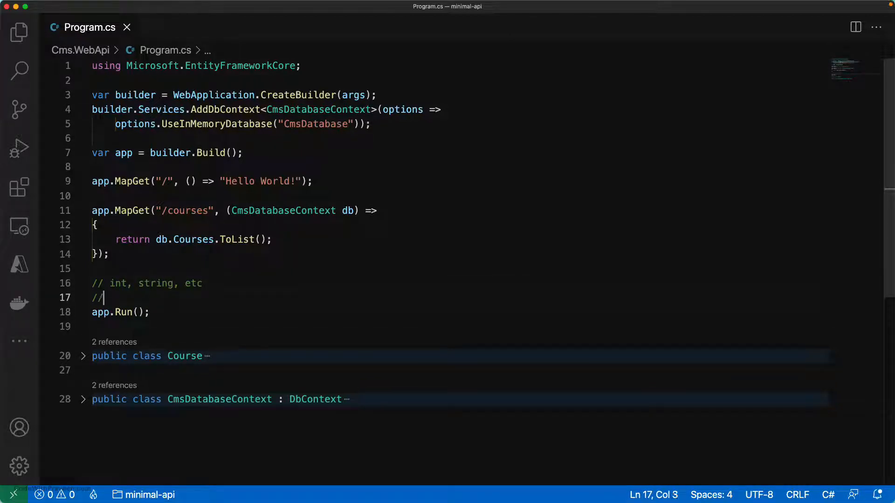
{"action": "type", "text": "i"}
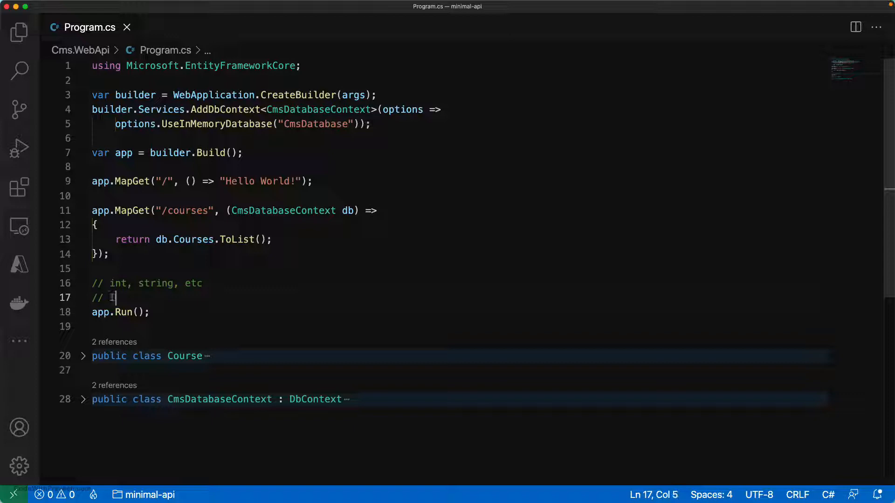
{"action": "type", "text": "IActionRes"}
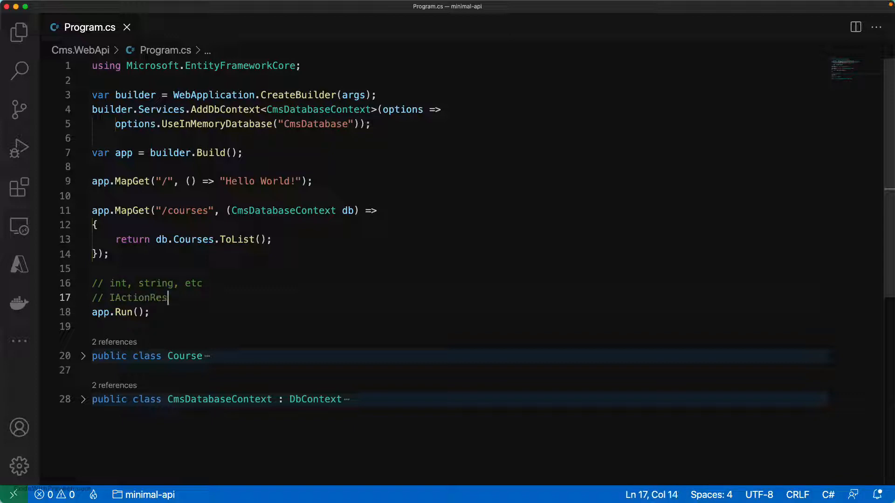
{"action": "type", "text": "ult"}
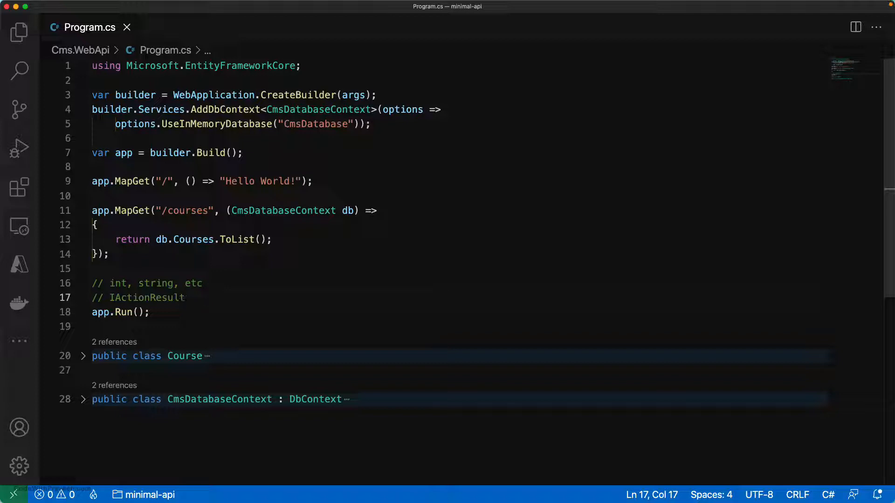
{"action": "type", "text": "/"}
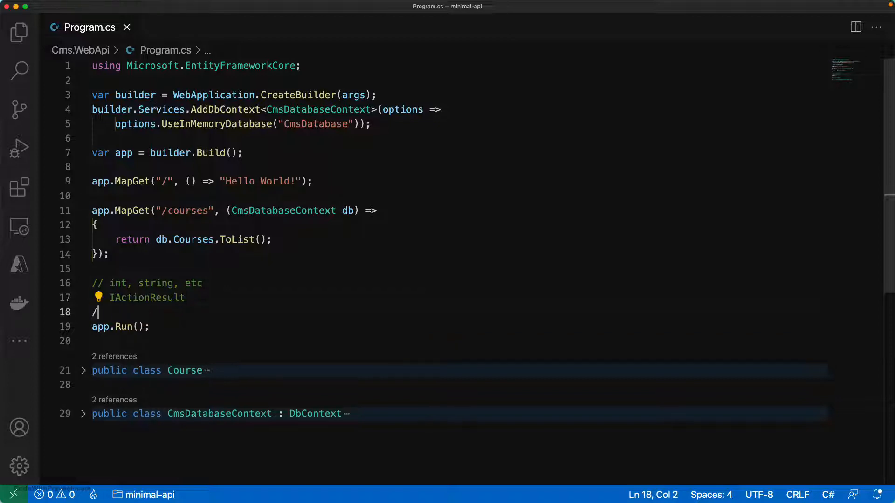
{"action": "type", "text": "/ Action"}
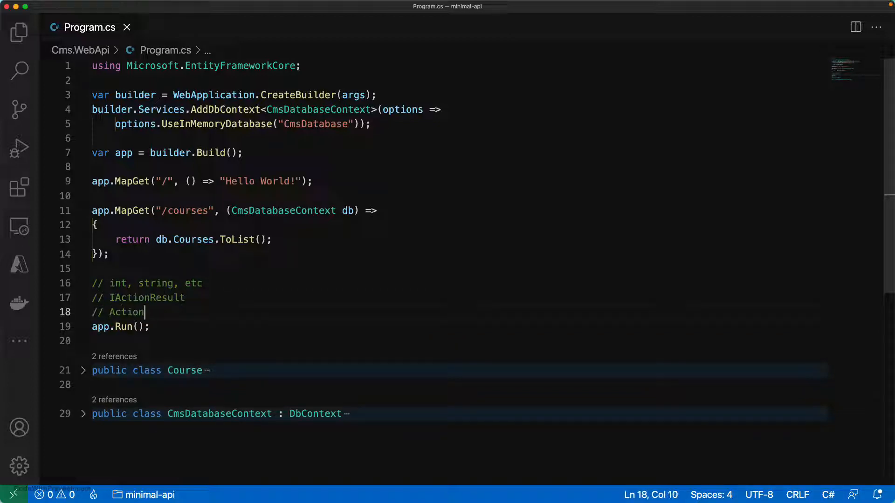
{"action": "type", "text": "Result<T>"}
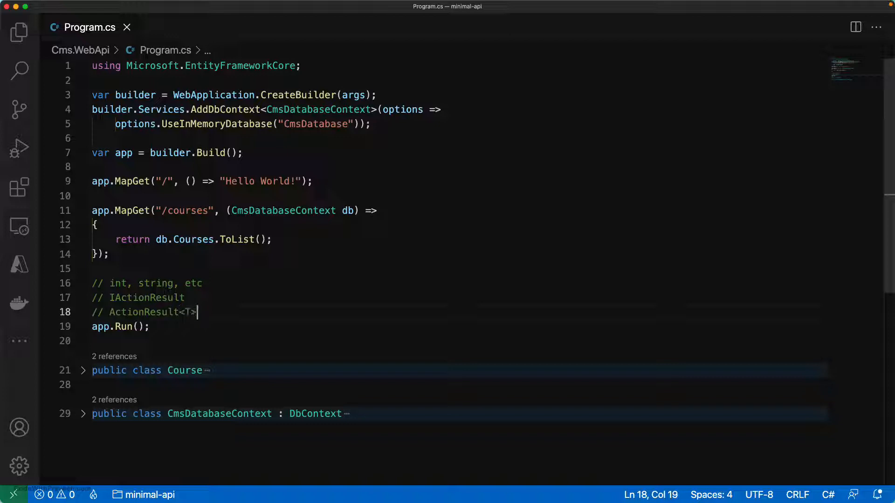
{"action": "key", "text": "Enter"}
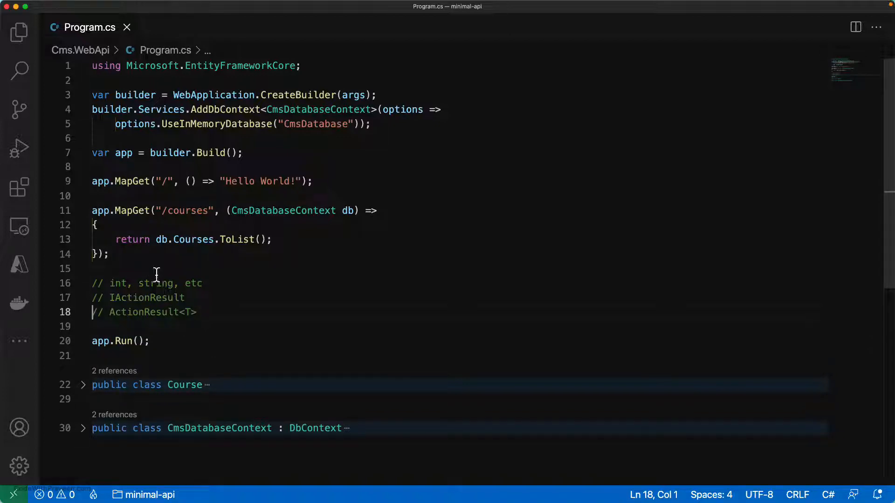
- Delete the int/string, IActionResult and ActionResult<T> comment lines
{"action": "left_click_drag", "start_coordinate": [110, 282], "coordinate": [175, 283]}
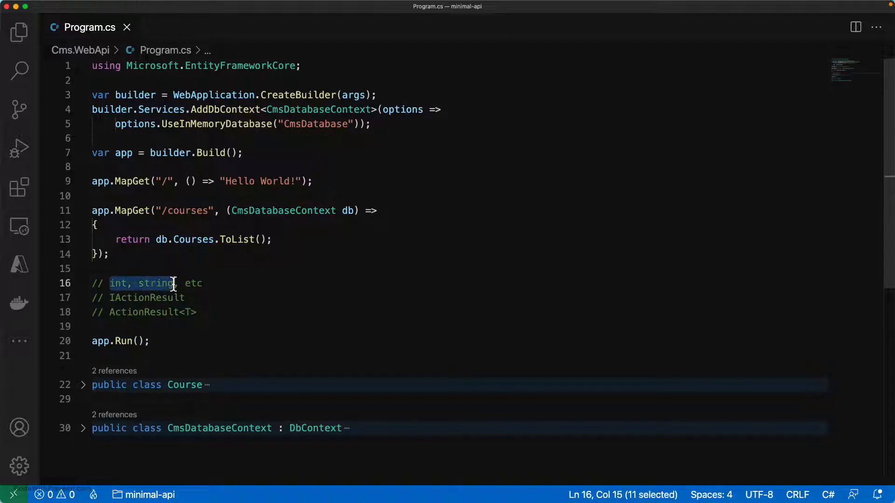
{"action": "left_click", "coordinate": [173, 312]}
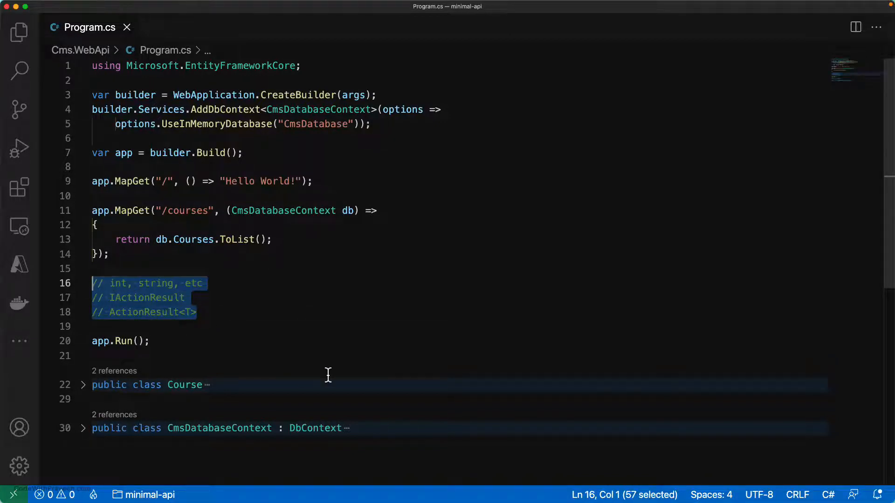
{"action": "key", "text": "Delete"}
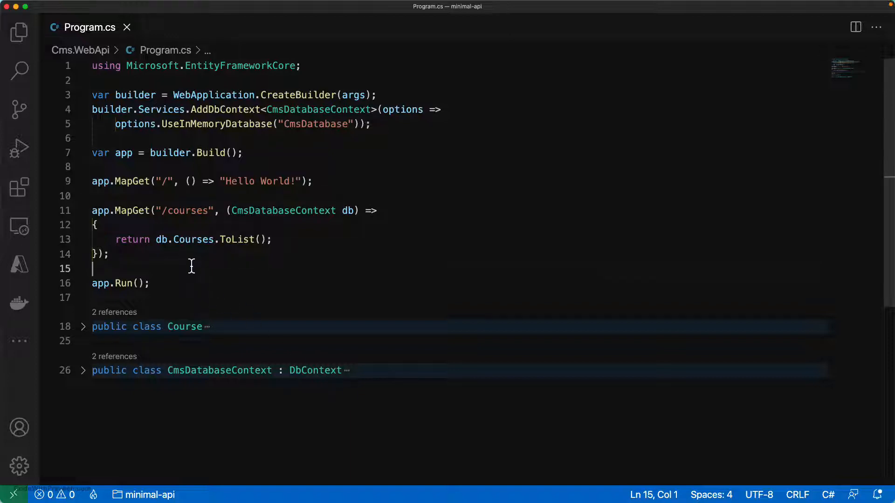
- Type IResult above app.Run(), read the IResult.cs metadata summary, and return to Program.cs
{"action": "type", "text": "IR"}
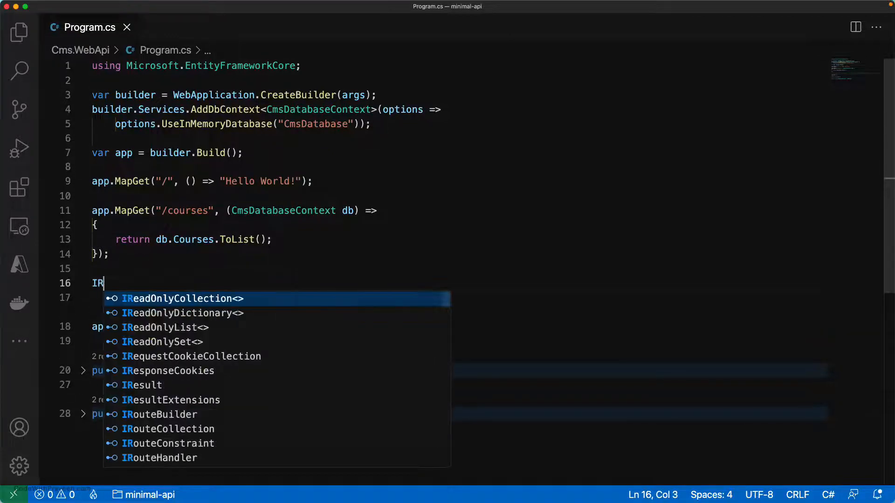
{"action": "type", "text": "esult"}
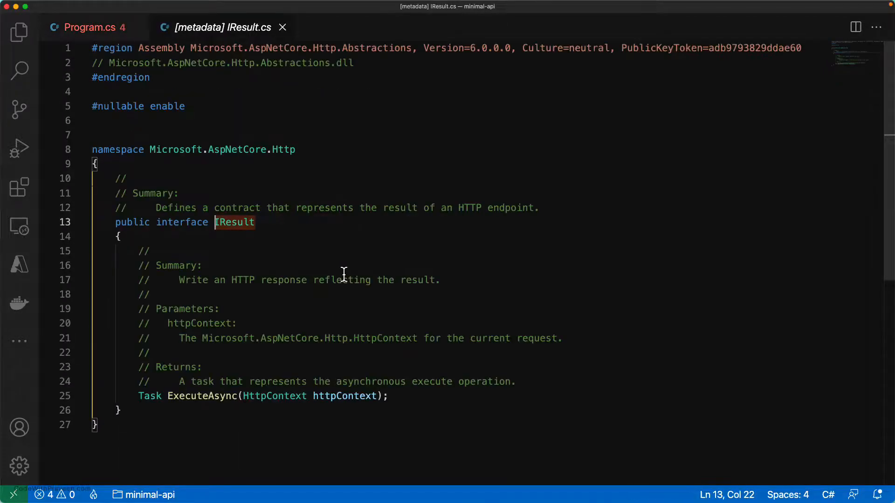
{"action": "double_click", "coordinate": [176, 208]}
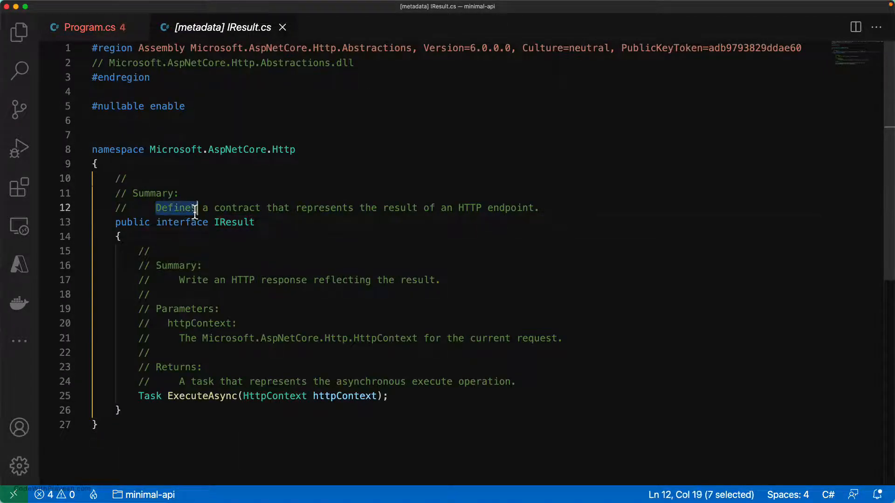
{"action": "left_click_drag", "start_coordinate": [196, 208], "coordinate": [540, 208]}
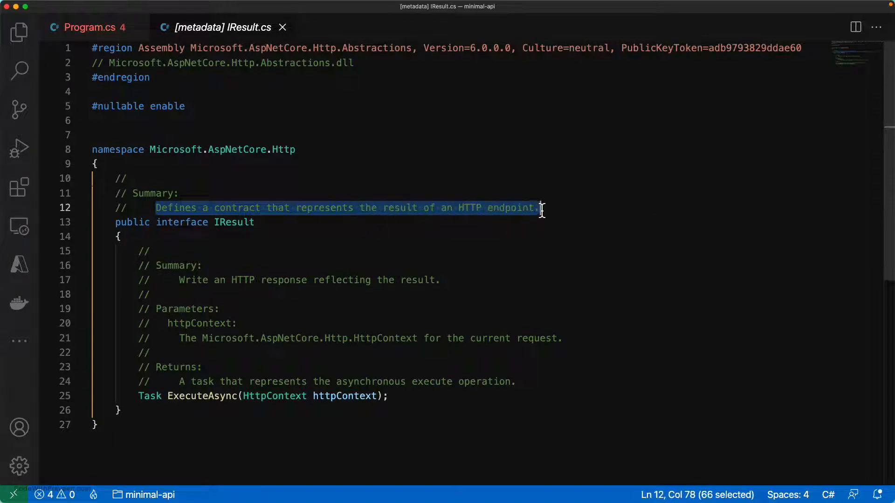
{"action": "mouse_move", "coordinate": [559, 250]}
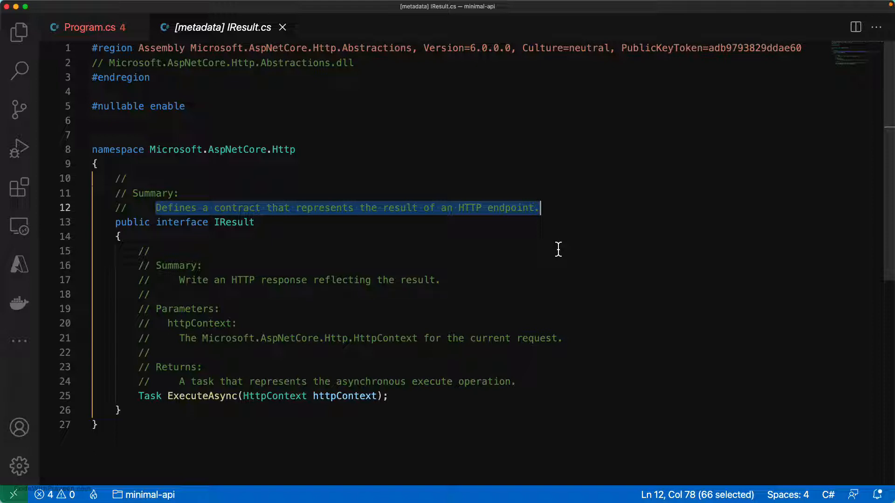
{"action": "mouse_move", "coordinate": [451, 225]}
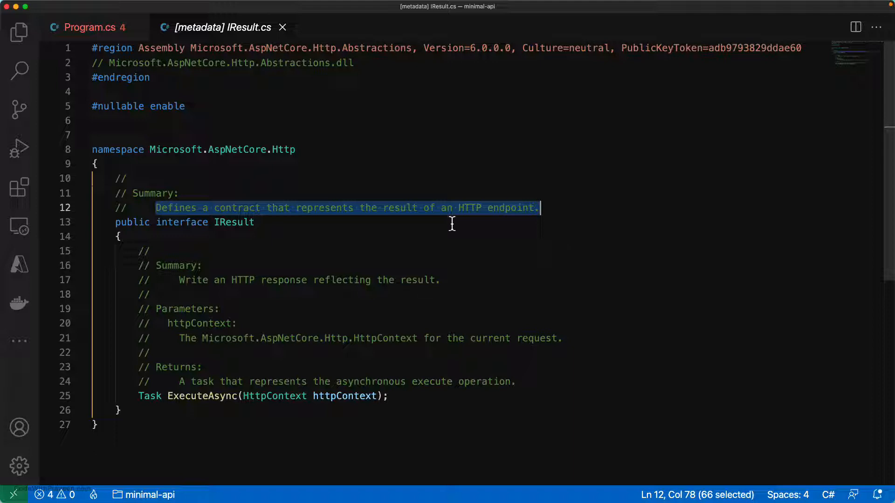
{"action": "left_click", "coordinate": [88, 27]}
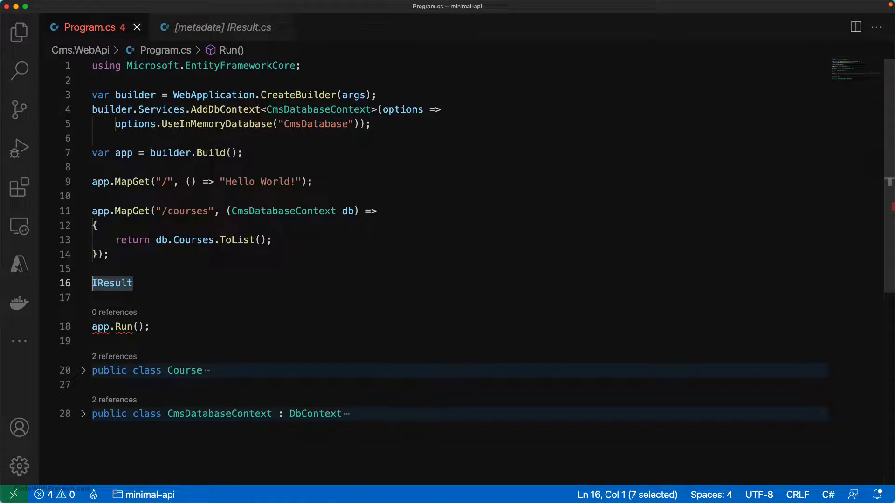
- Type Results above app.Run() and open its definition, selecting the IResult factory summary
{"action": "type", "text": "Results"}
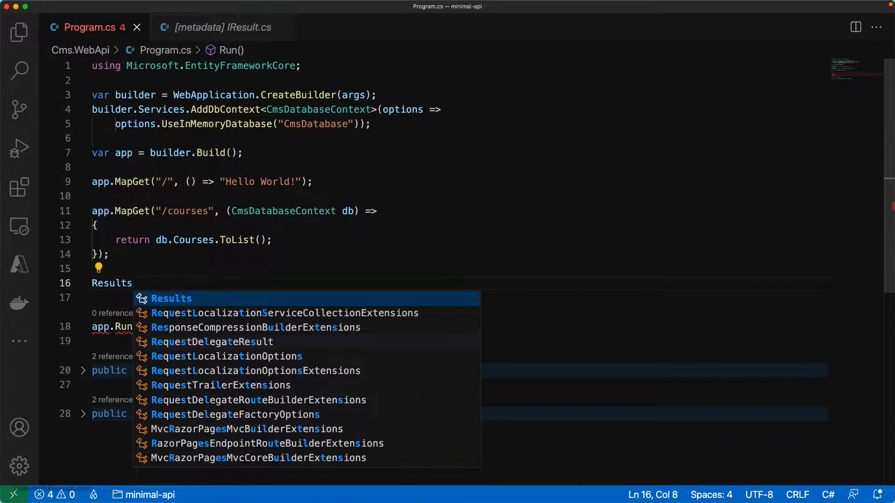
{"action": "right_click", "coordinate": [111, 283]}
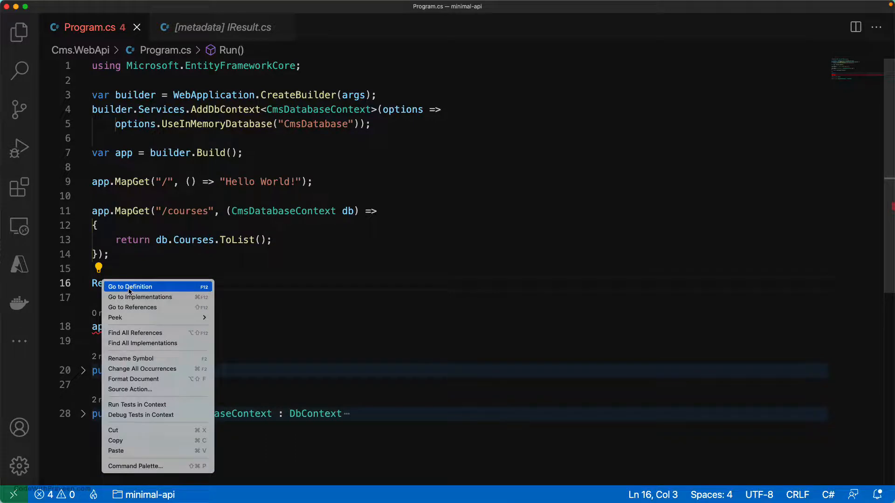
{"action": "left_click", "coordinate": [130, 287]}
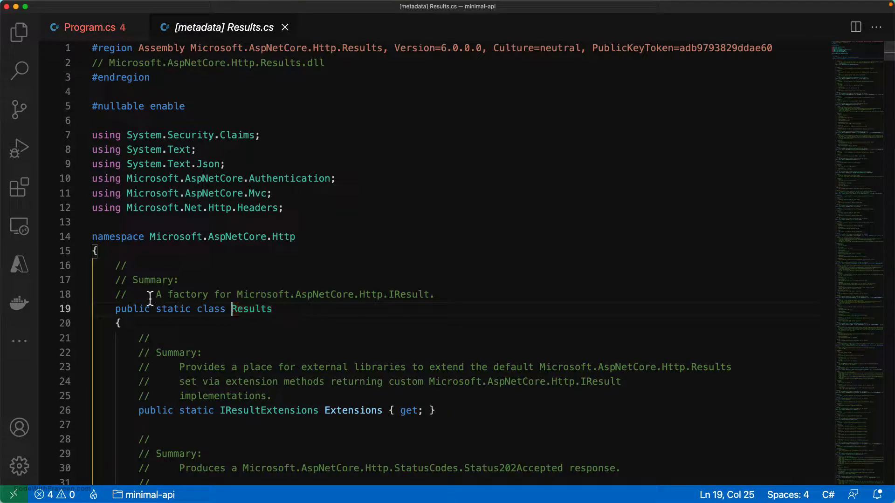
{"action": "left_click_drag", "start_coordinate": [155, 295], "coordinate": [434, 294]}
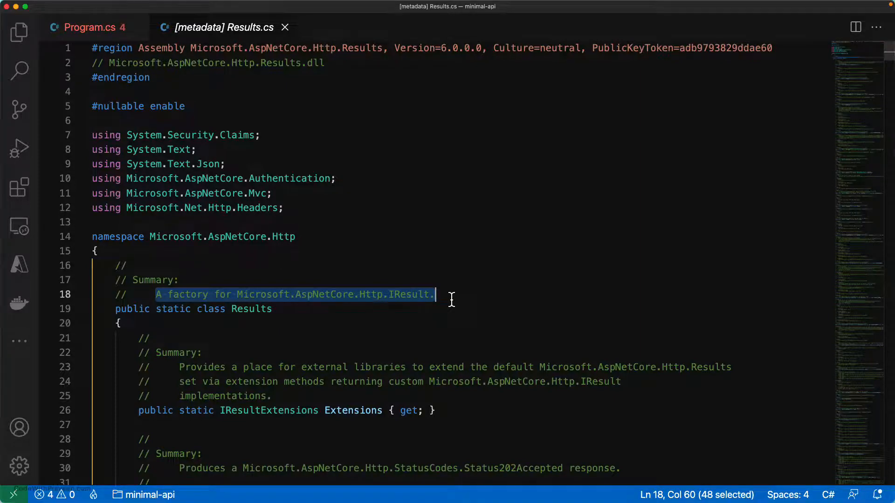
- Scroll through the Results.cs metadata, picking out the Status400BadRequest status code
{"action": "scroll", "scroll_direction": "down", "scroll_amount": 3}
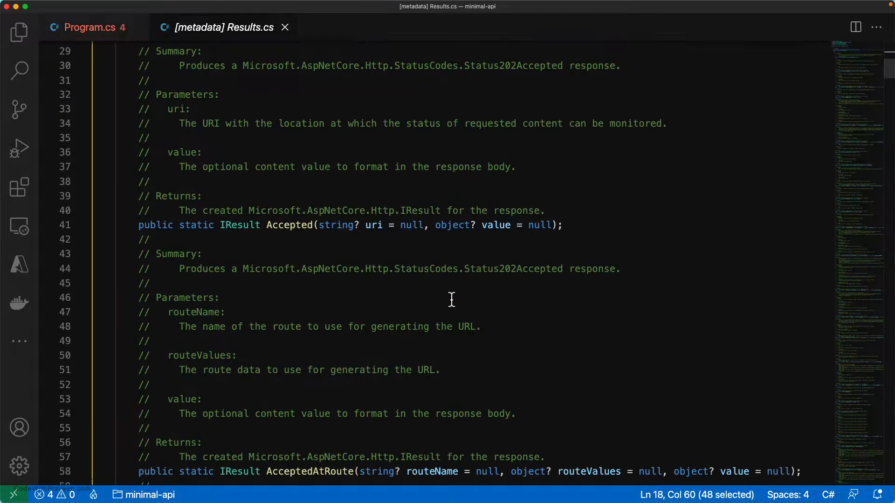
{"action": "scroll", "scroll_direction": "down", "scroll_amount": 3}
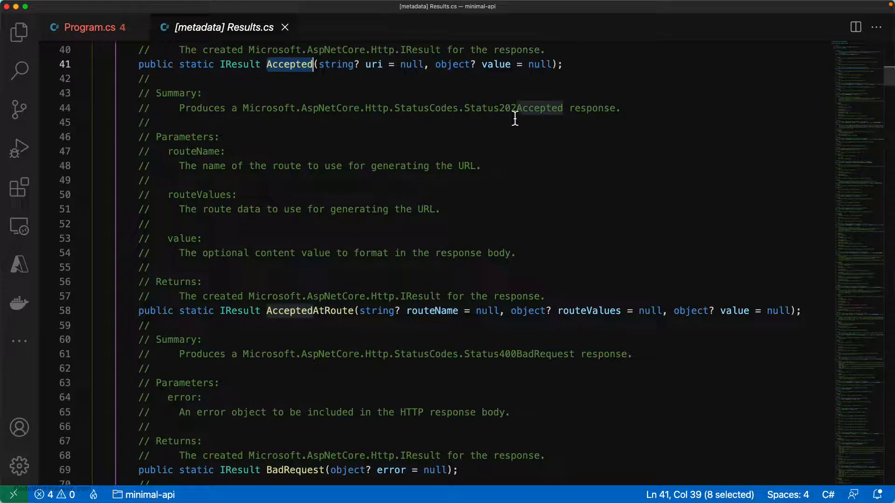
{"action": "mouse_move", "coordinate": [291, 173]}
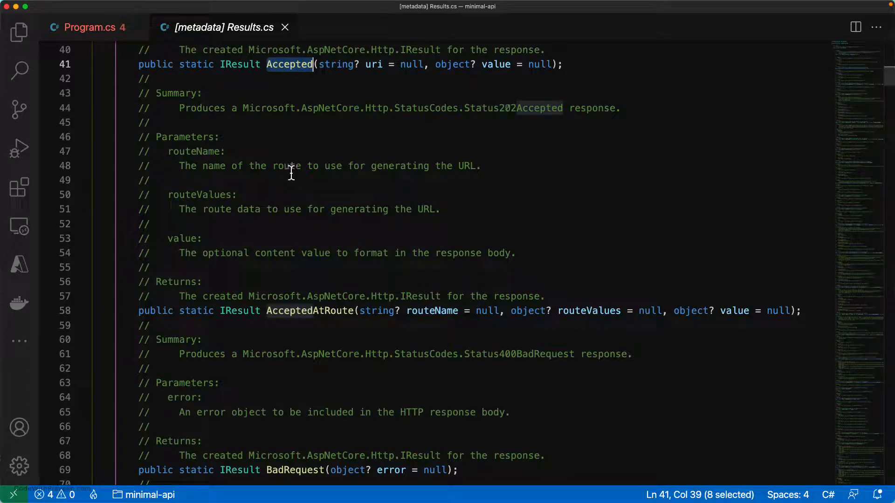
{"action": "scroll", "scroll_direction": "down", "scroll_amount": 3}
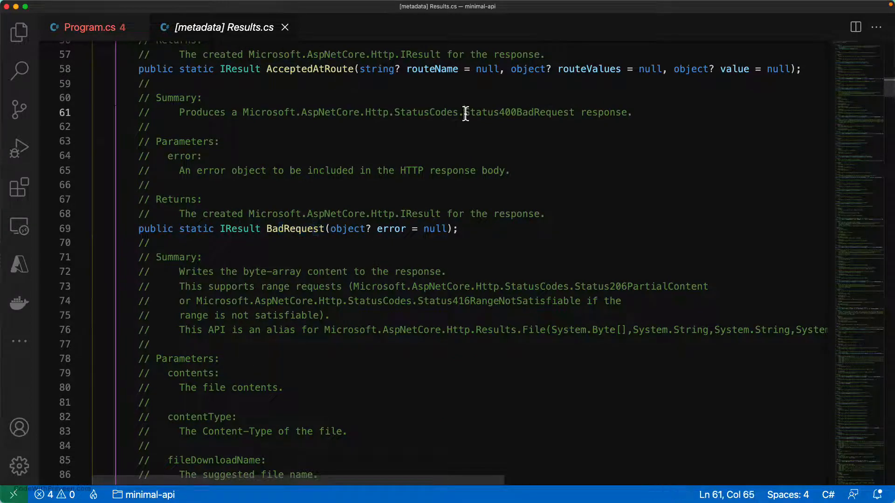
{"action": "double_click", "coordinate": [518, 112]}
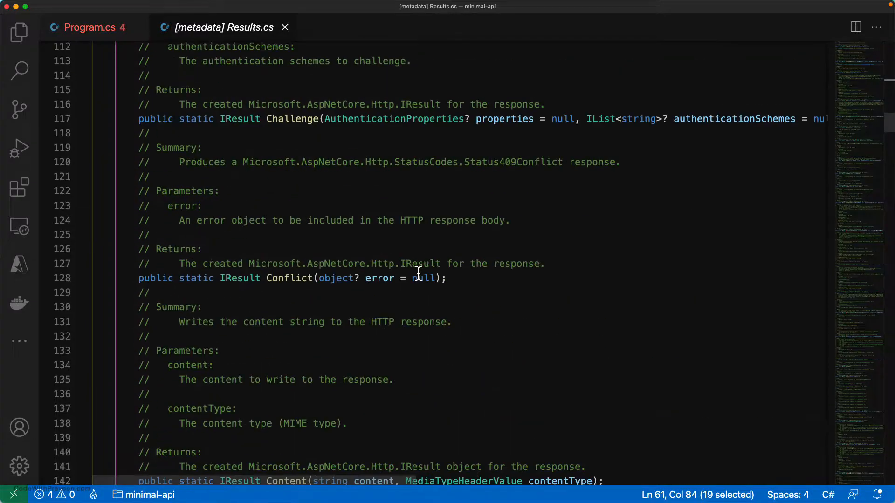
{"action": "scroll", "scroll_direction": "down", "scroll_amount": 3}
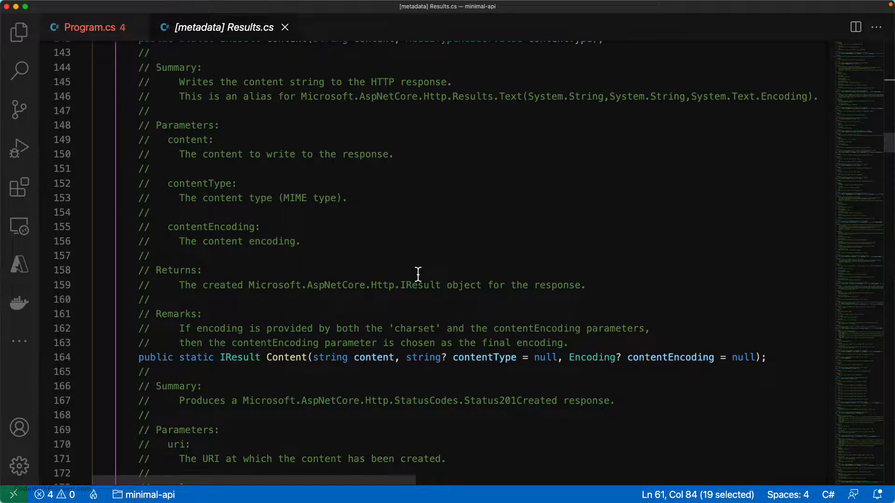
{"action": "scroll", "scroll_direction": "down", "scroll_amount": 3}
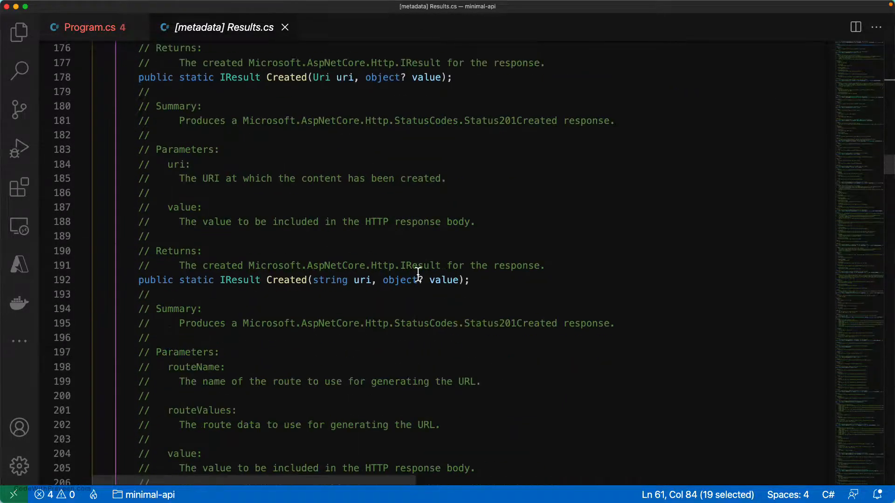
{"action": "scroll", "scroll_direction": "down", "scroll_amount": 3}
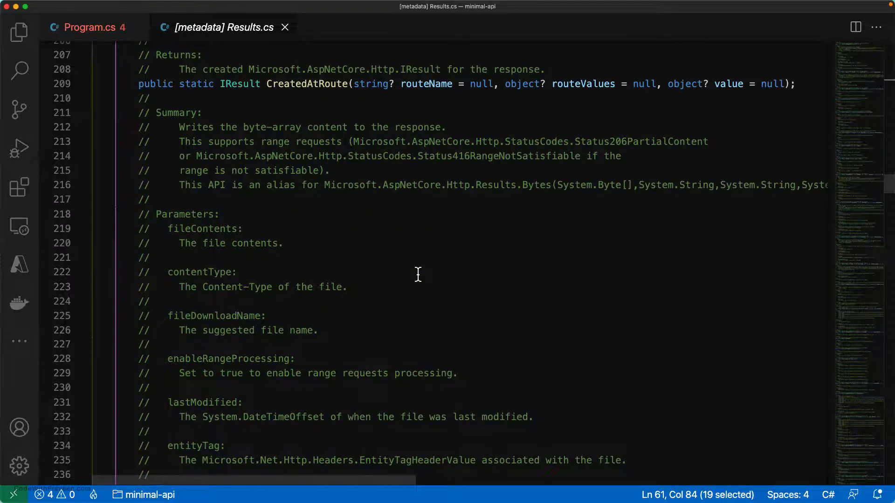
{"action": "scroll", "scroll_direction": "down", "scroll_amount": 3}
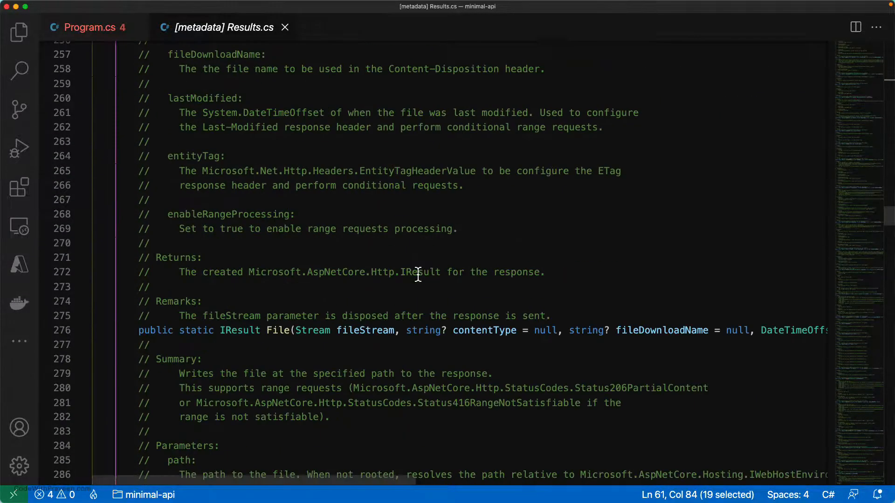
{"action": "scroll", "scroll_direction": "down", "scroll_amount": 3}
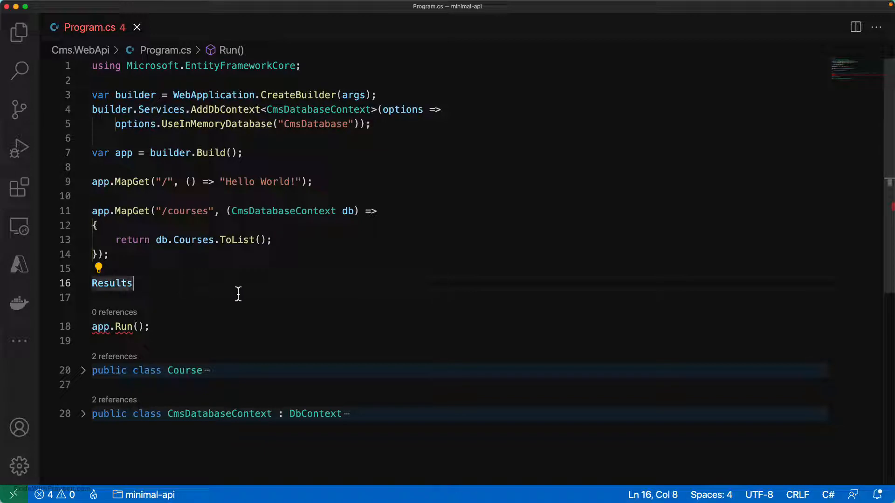
- Type 'Results.' and browse suggested factory methods like Ok, NotFound and Json
{"action": "type", "text": "."}
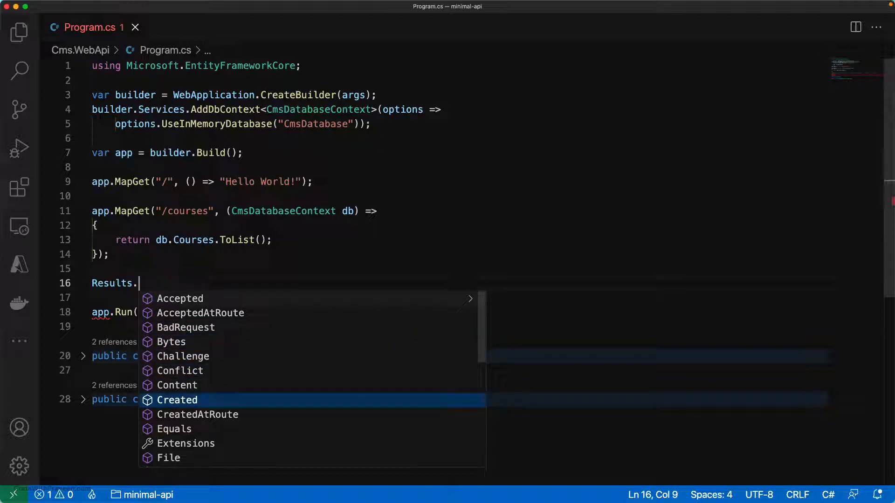
{"action": "key", "text": "Down"}
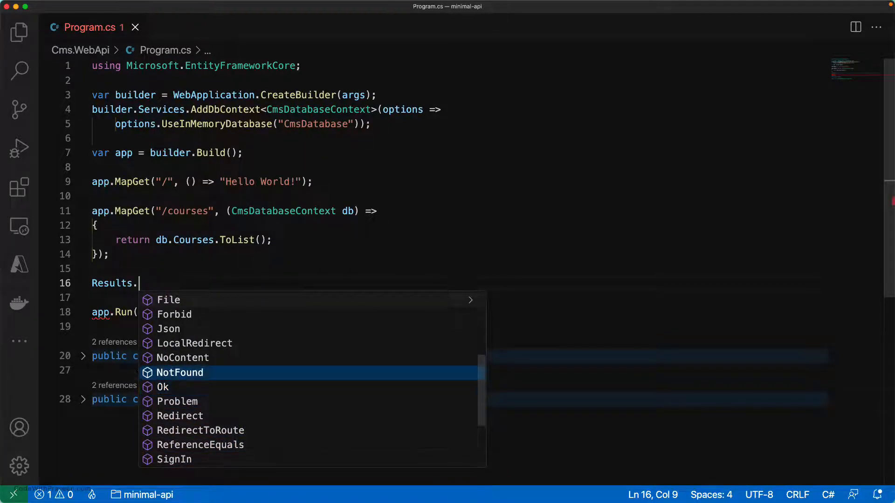
{"action": "key", "text": "up"}
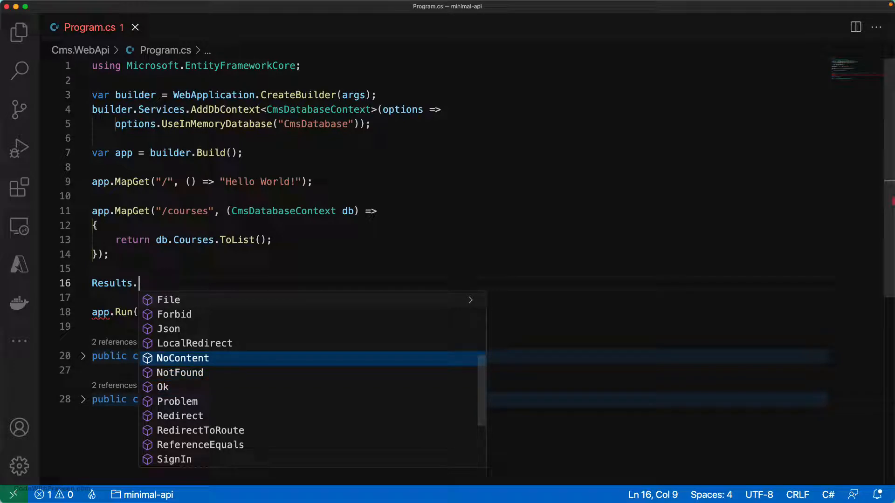
{"action": "key", "text": "Down"}
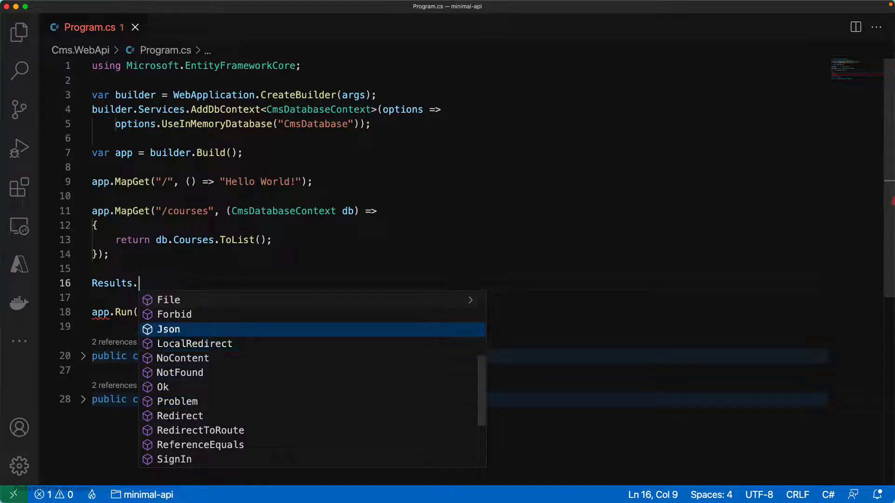
{"action": "key", "text": "Up"}
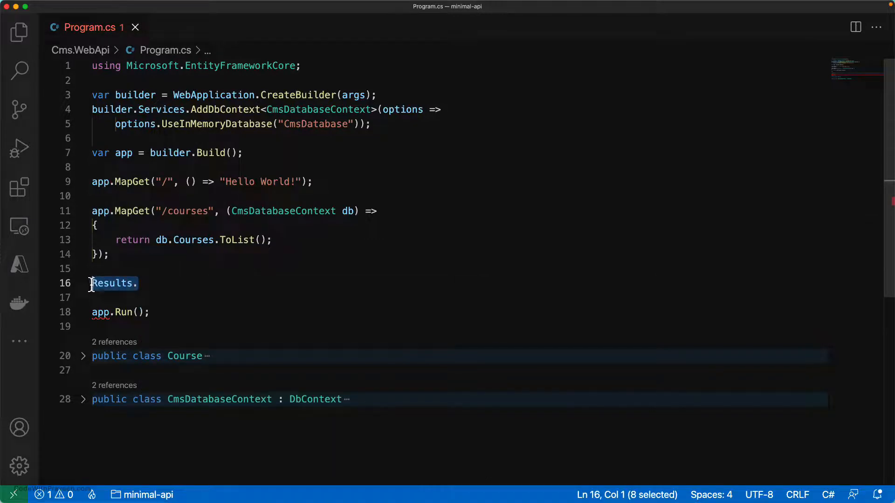
{"action": "mouse_move", "coordinate": [173, 293]}
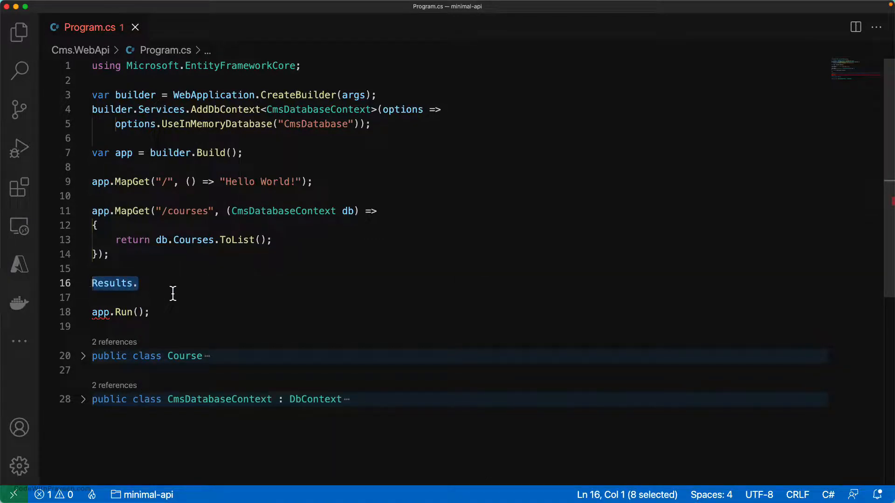